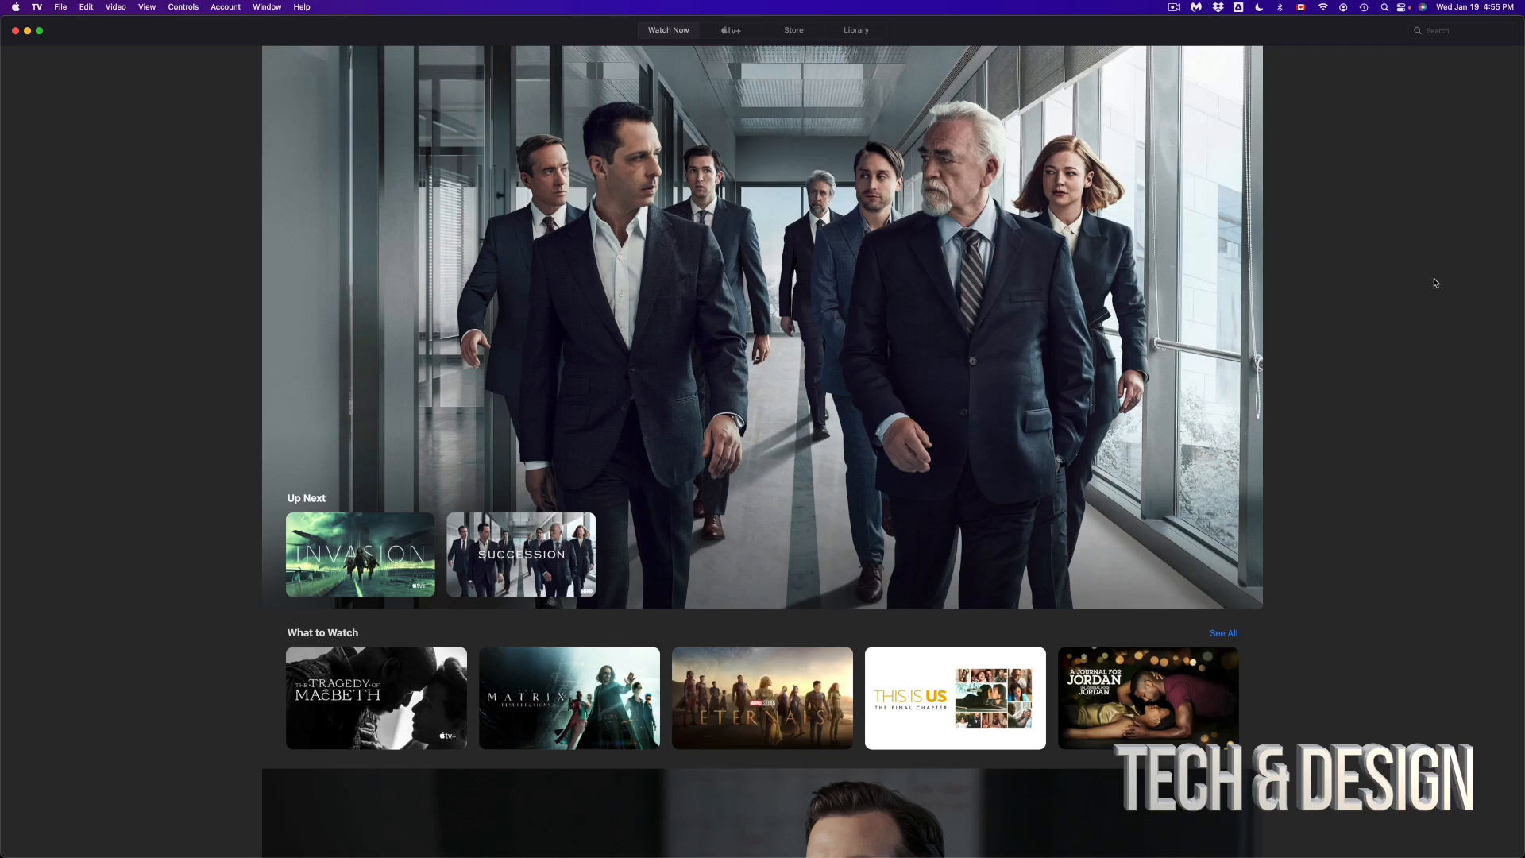
mouse_move(1413, 303)
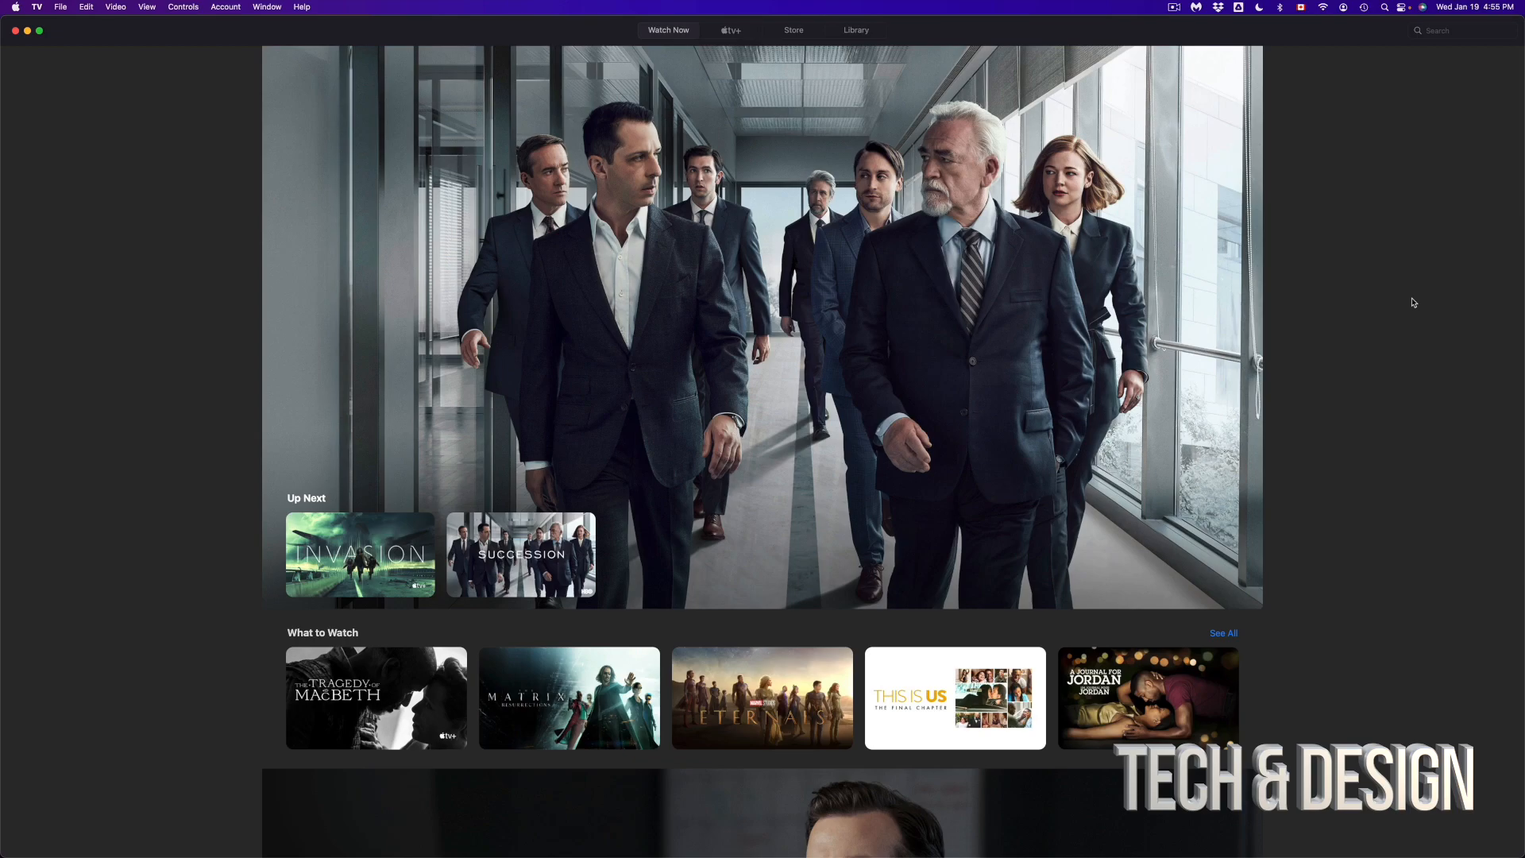
Step: Browse the store's TV Shows and Movies, then go to The Matrix Resurrections from the featured movies
click(794, 30)
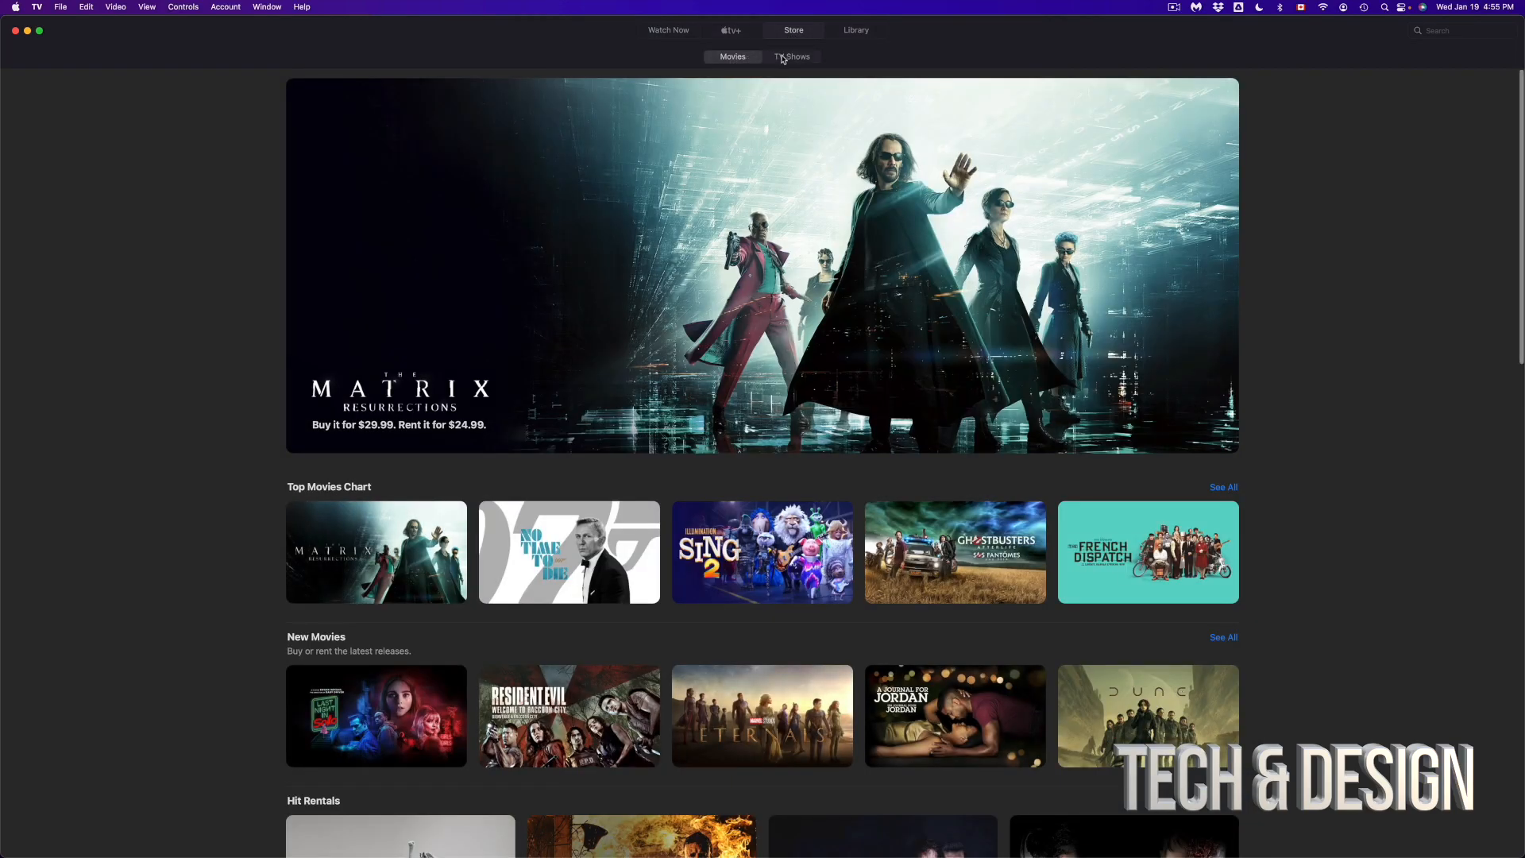
click(793, 56)
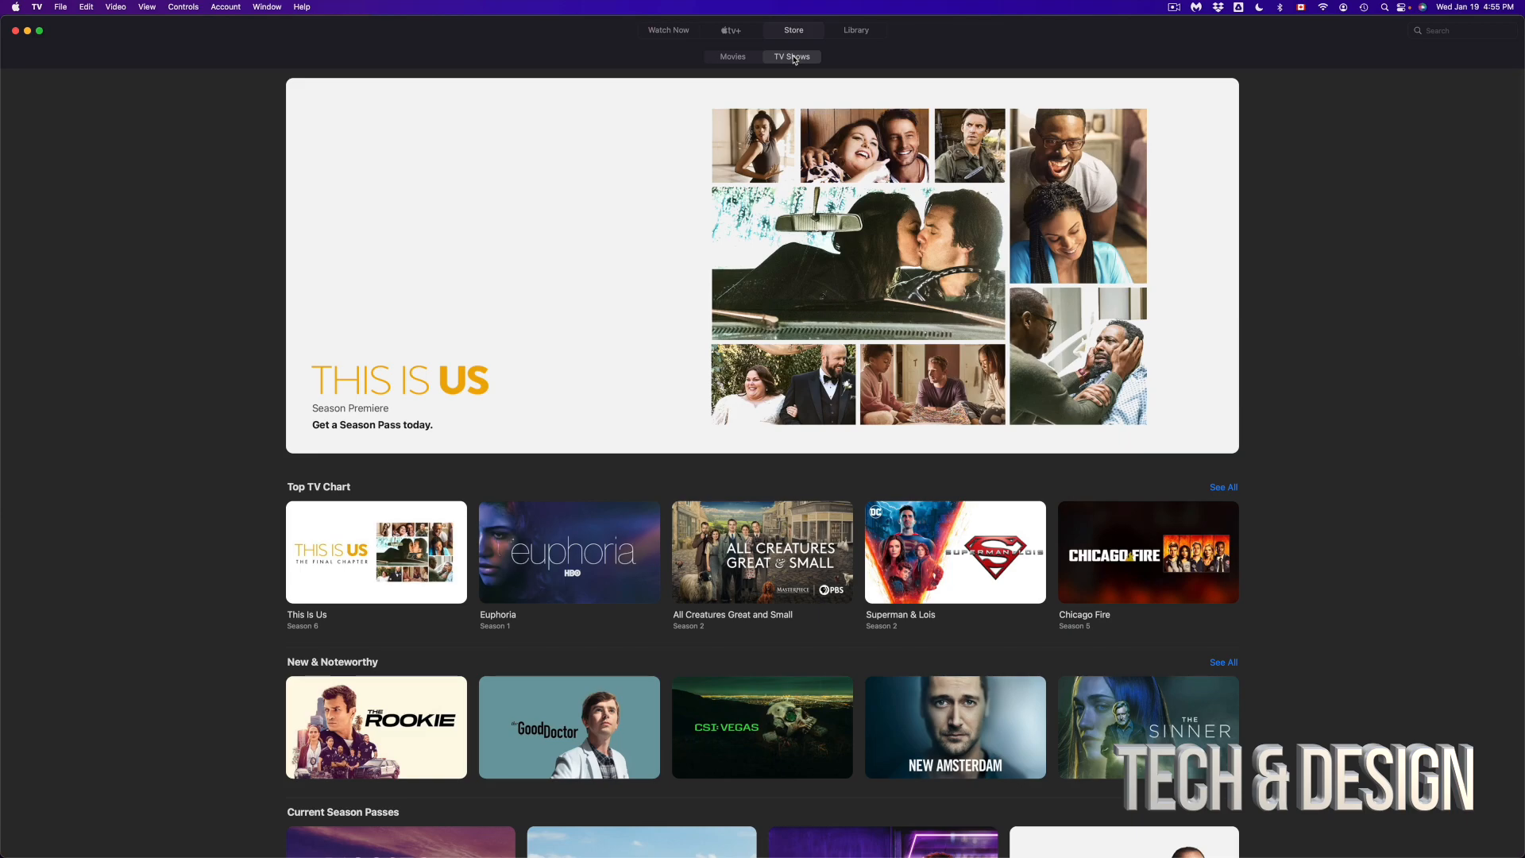
click(733, 56)
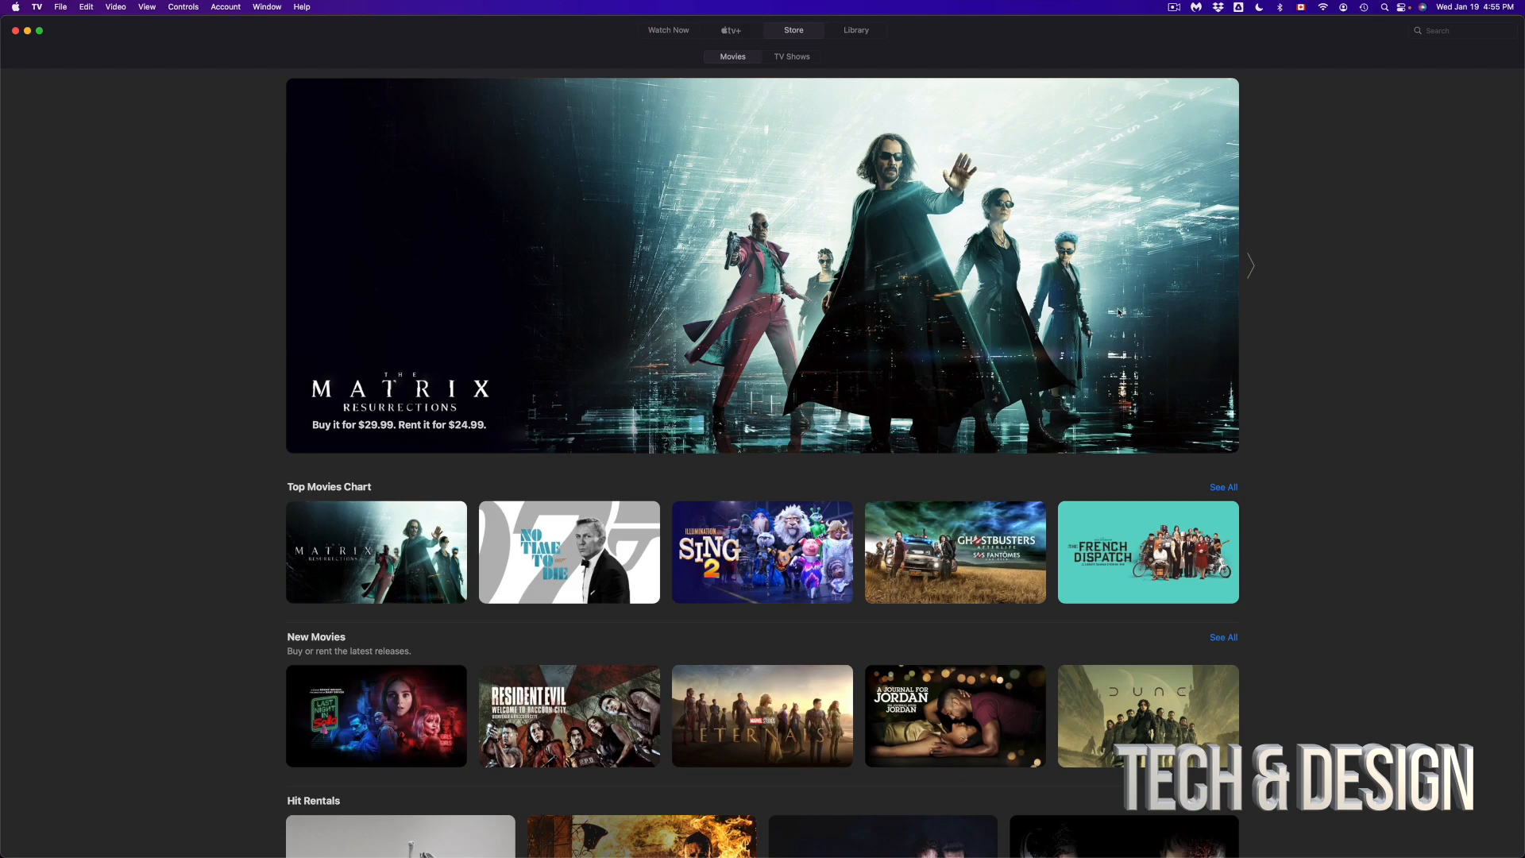
click(762, 263)
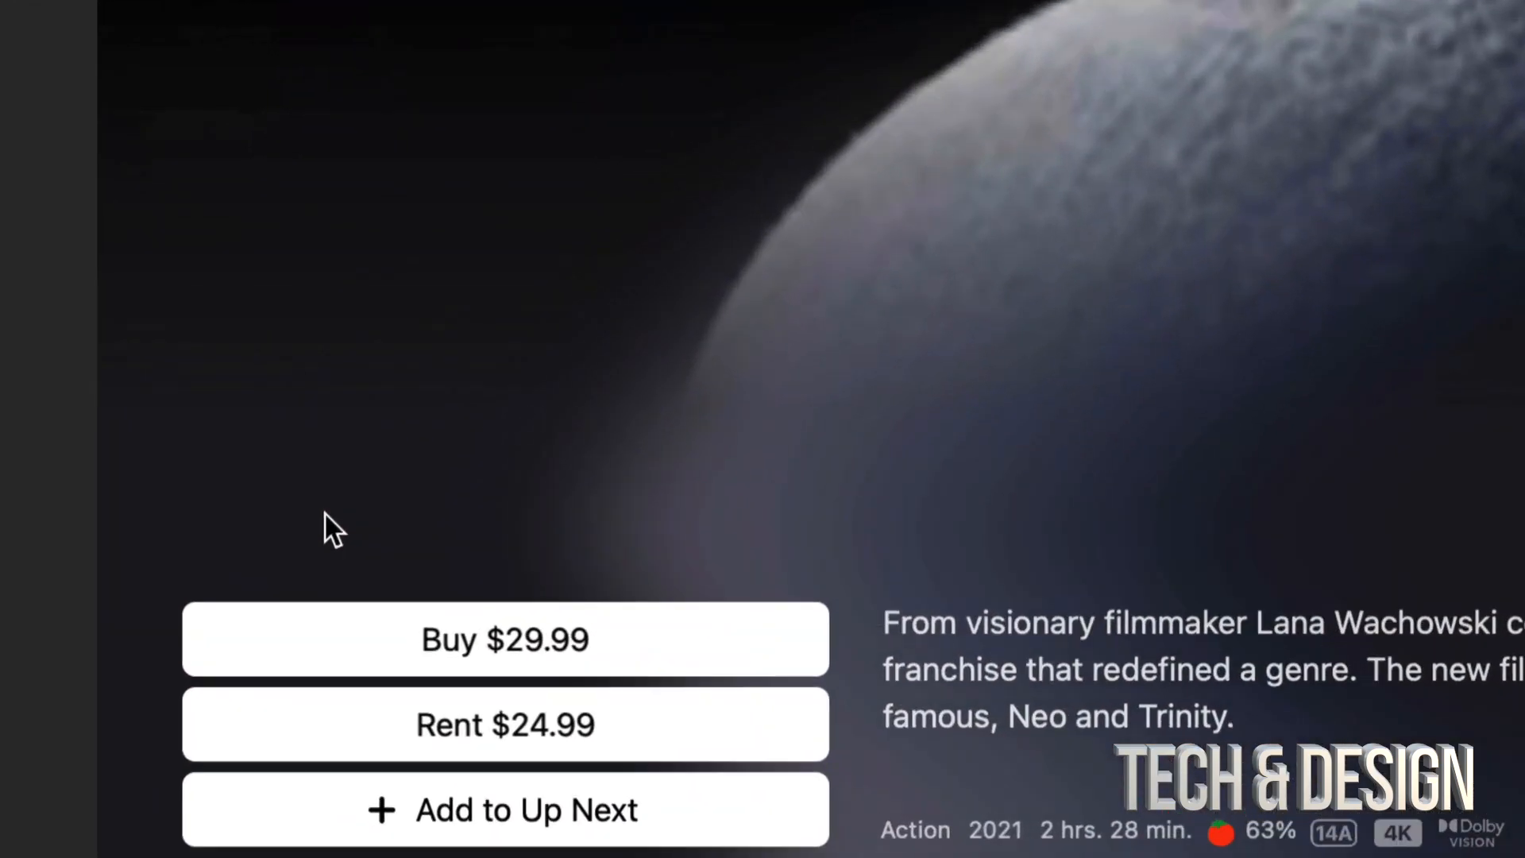
mouse_move(530, 657)
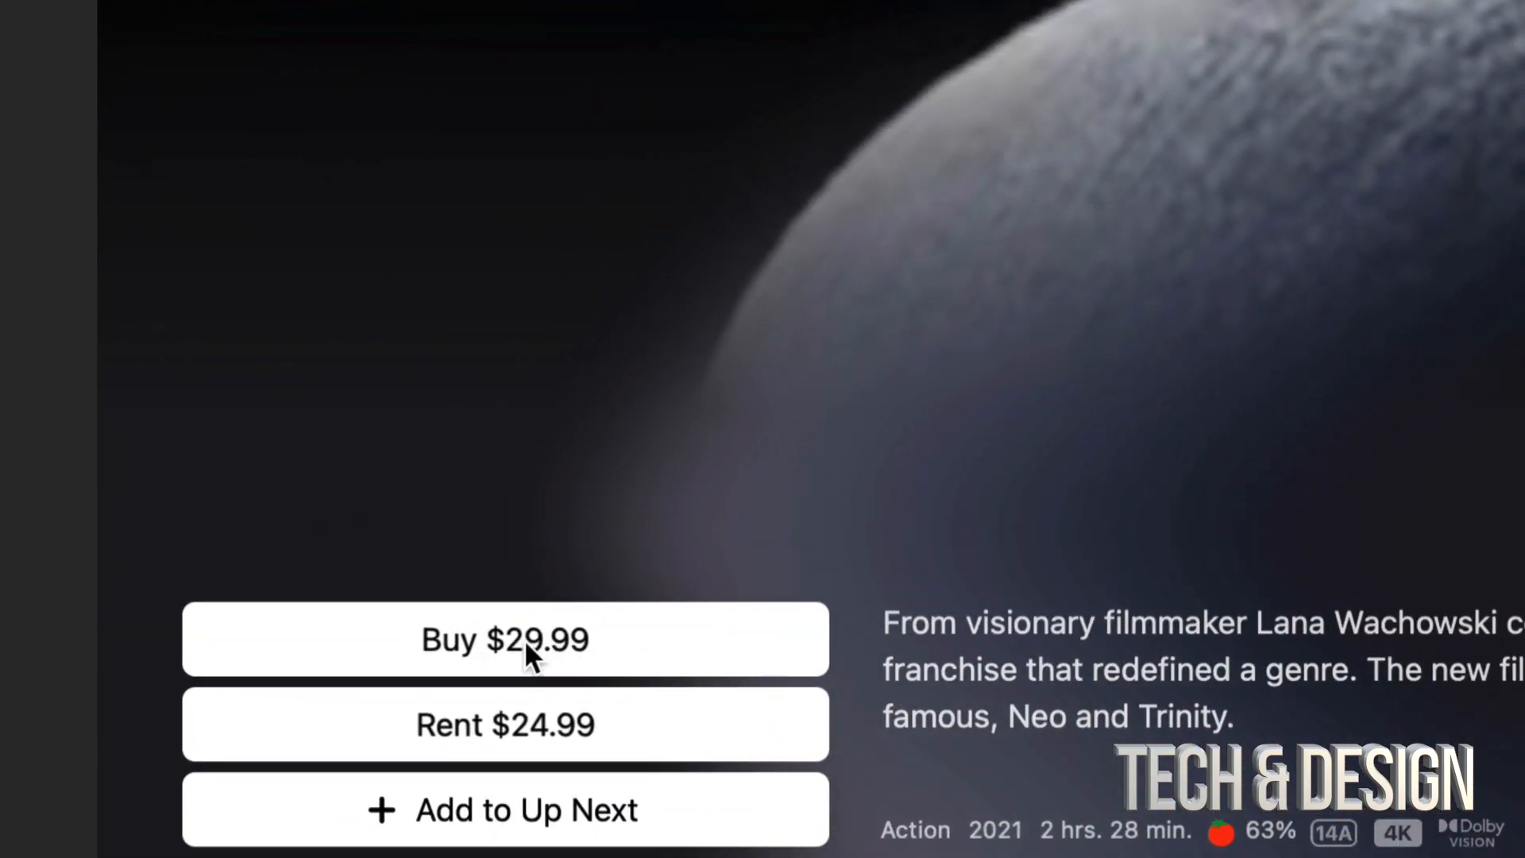
Step: Choose to buy The Matrix Resurrections for $29.99, bringing up the Sign-In Required prompt
click(506, 639)
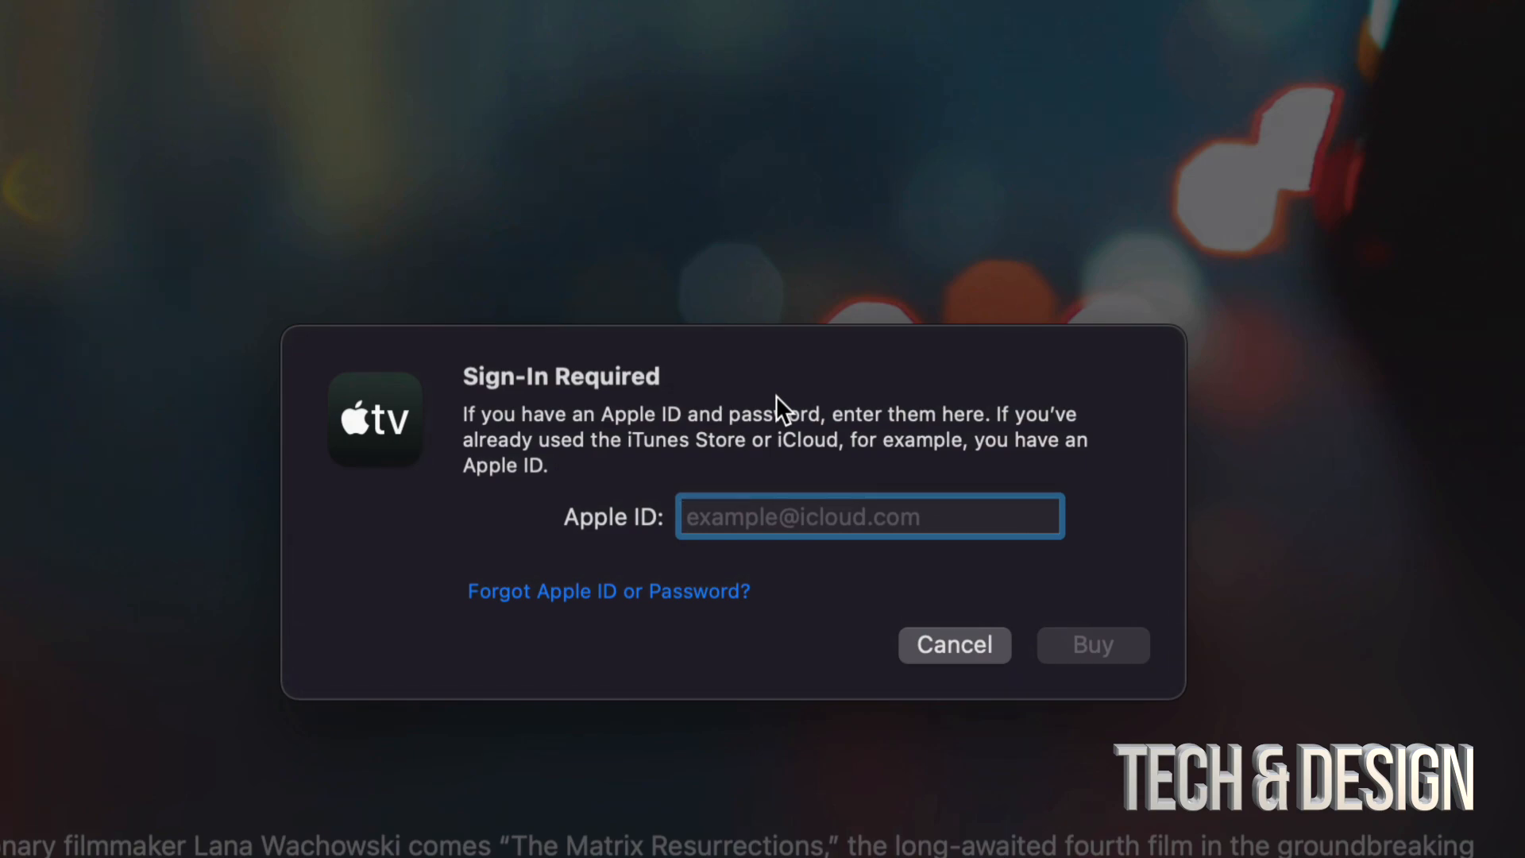
mouse_move(750, 517)
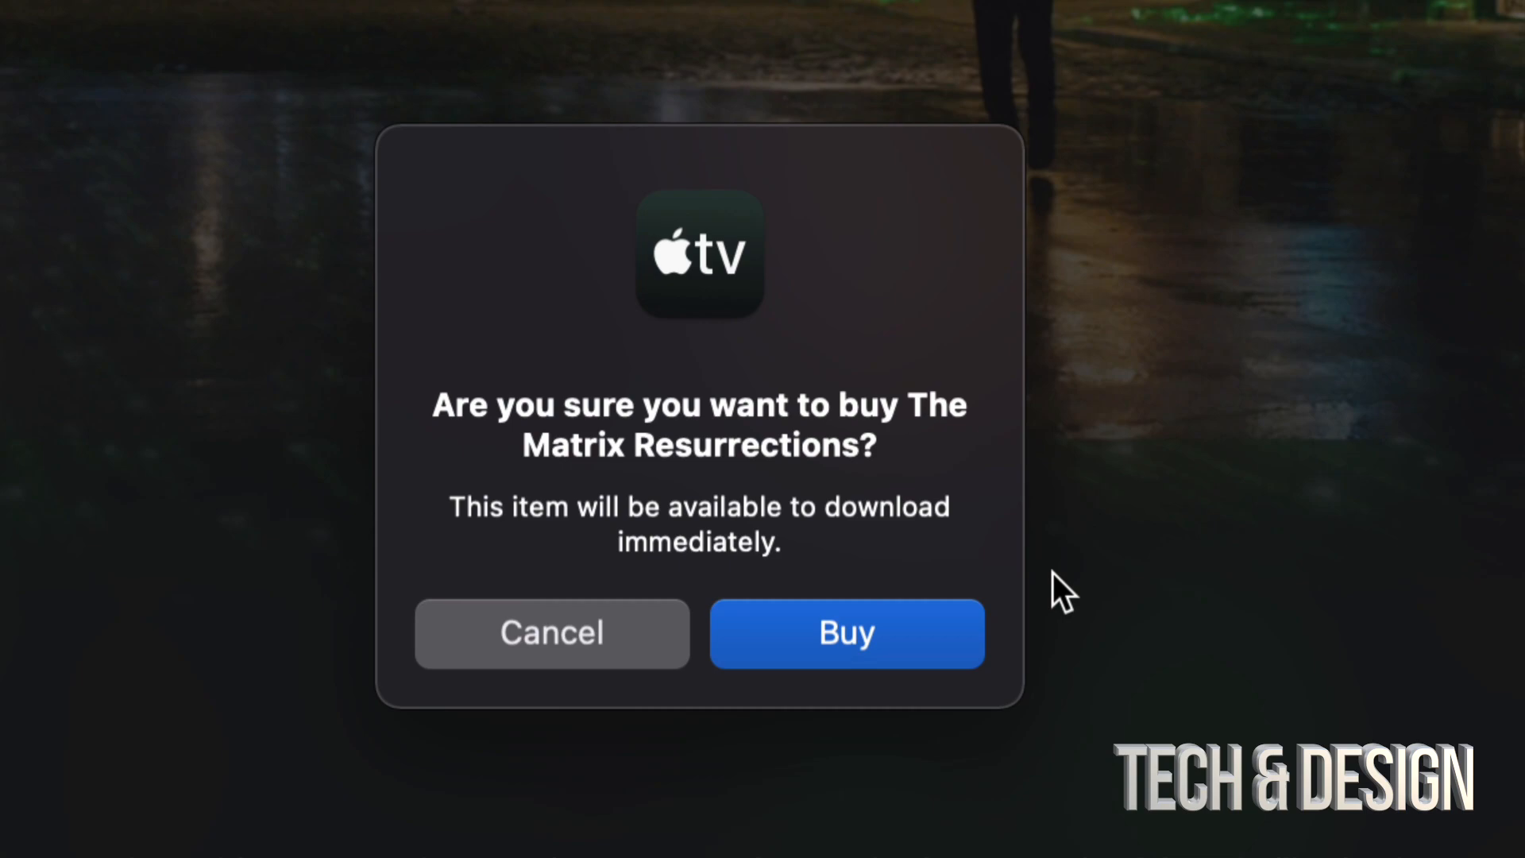
mouse_move(915, 647)
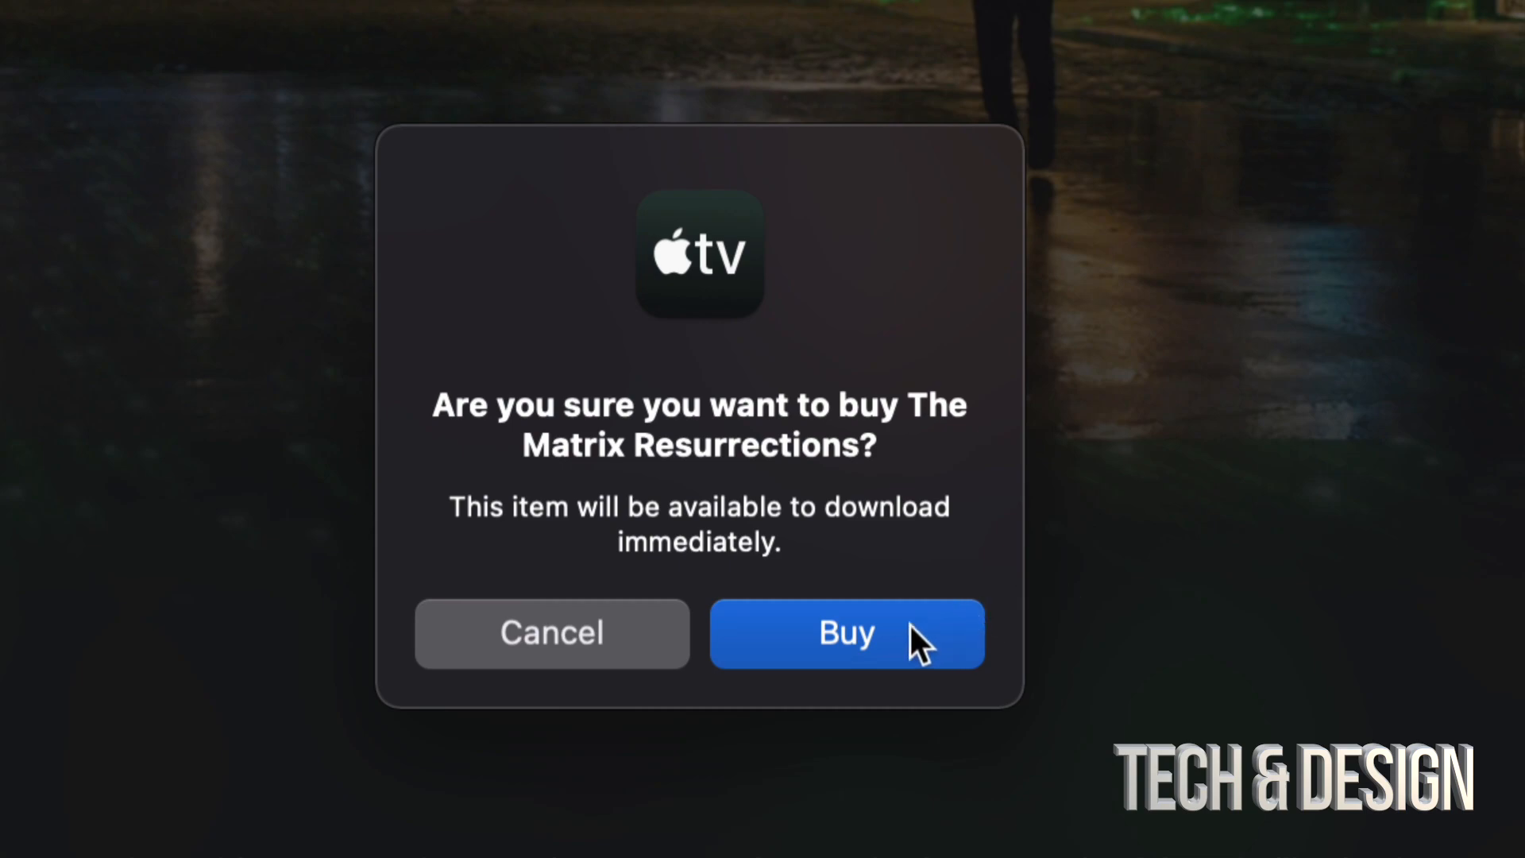
Step: Confirm the $29.99 purchase so the page offers Play and Download
click(845, 633)
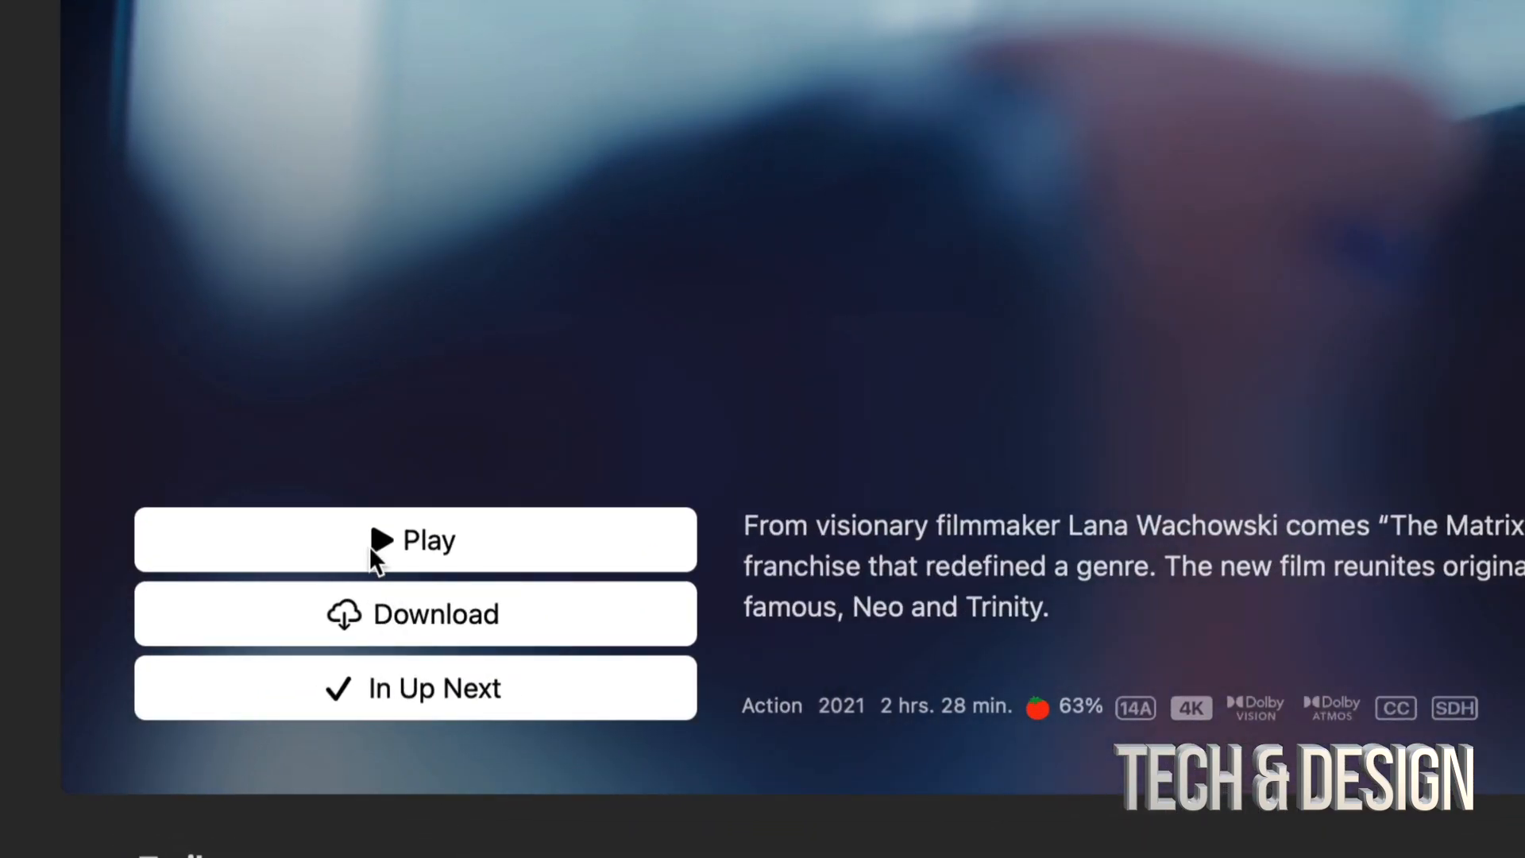
mouse_move(398, 632)
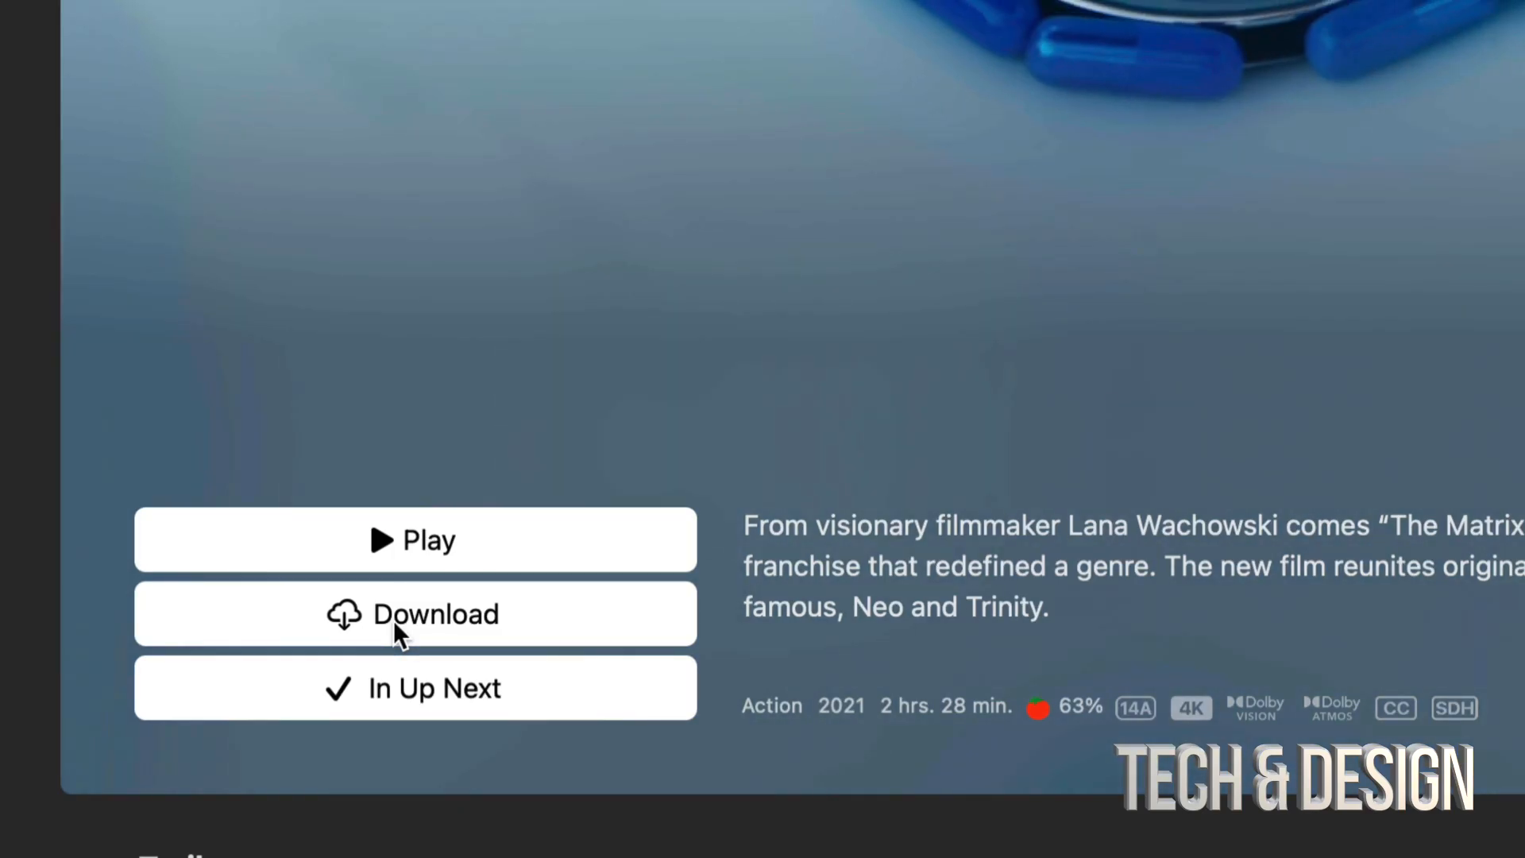